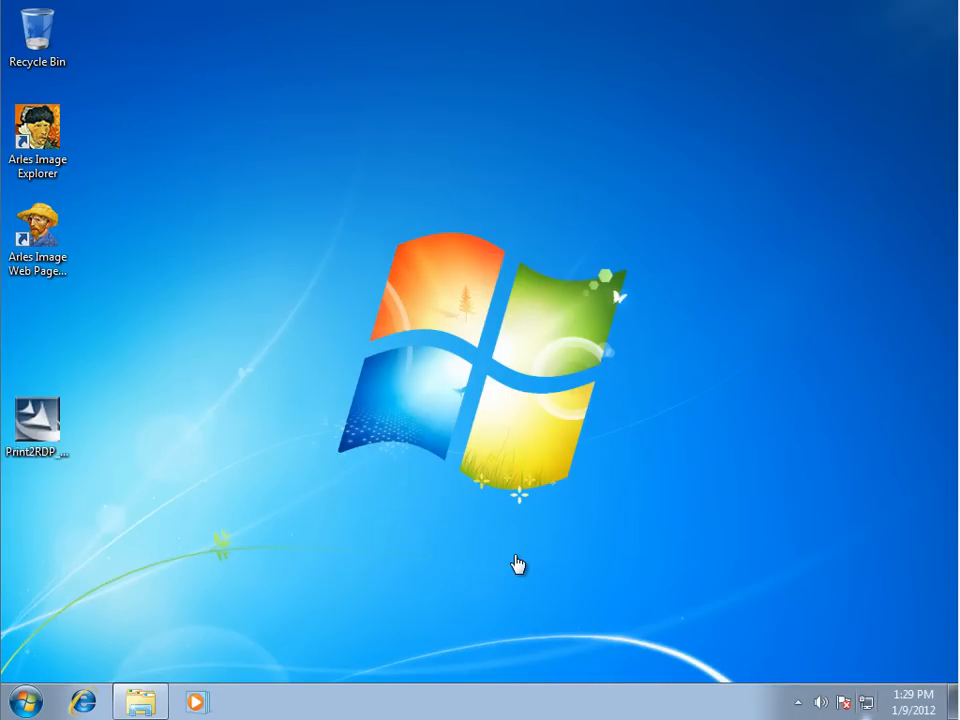
mouse_move(336, 582)
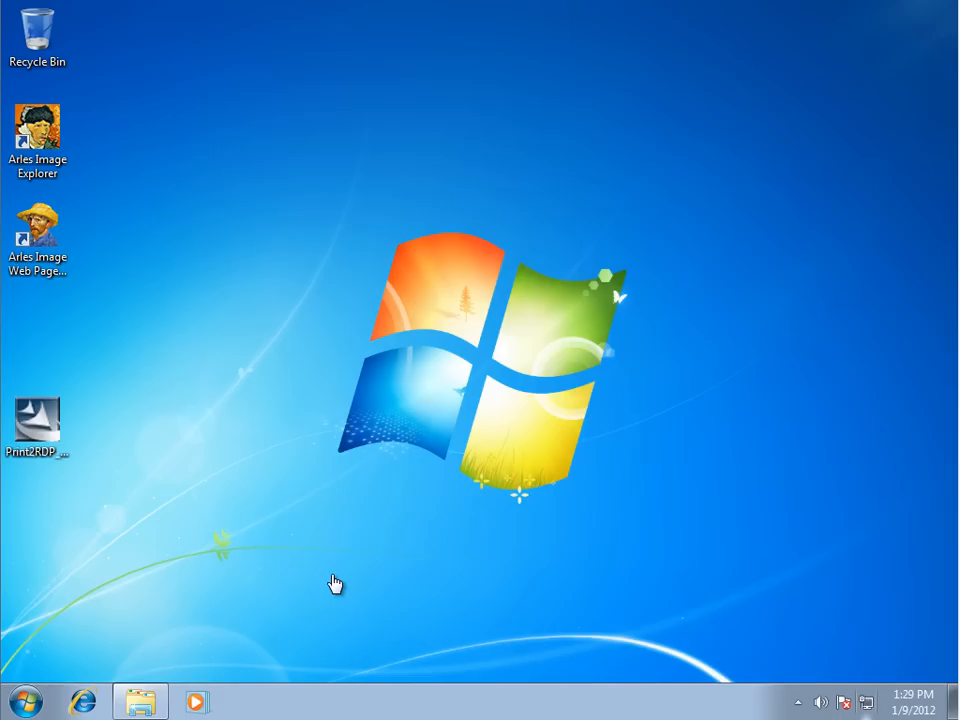
mouse_move(268, 478)
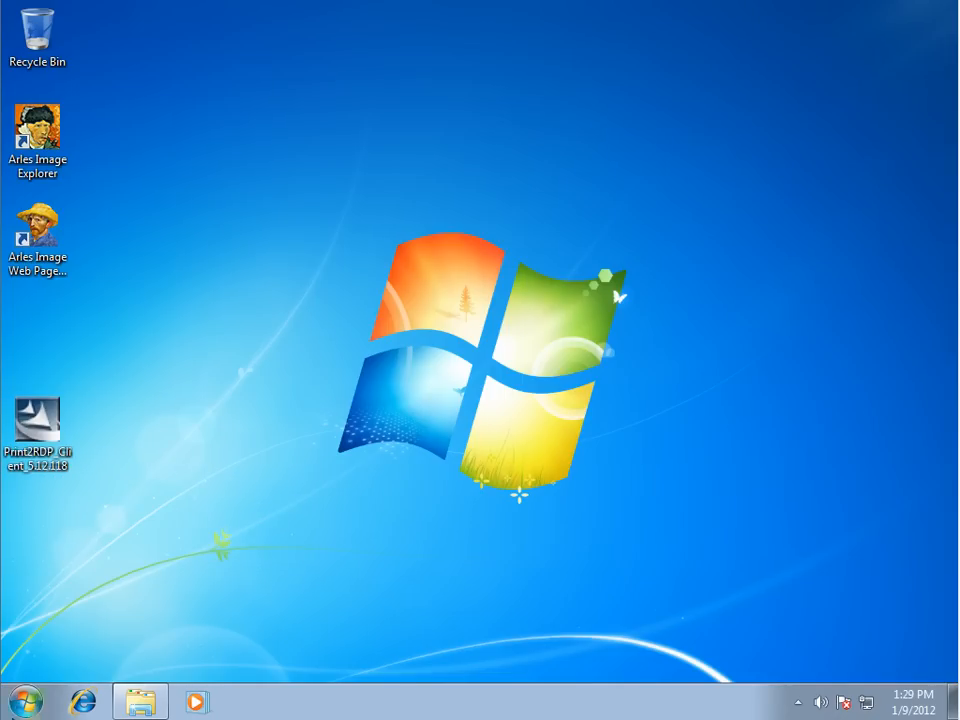
- Launch Print2RDP Client from its folder under All Programs in the Start menu
left_click(24, 690)
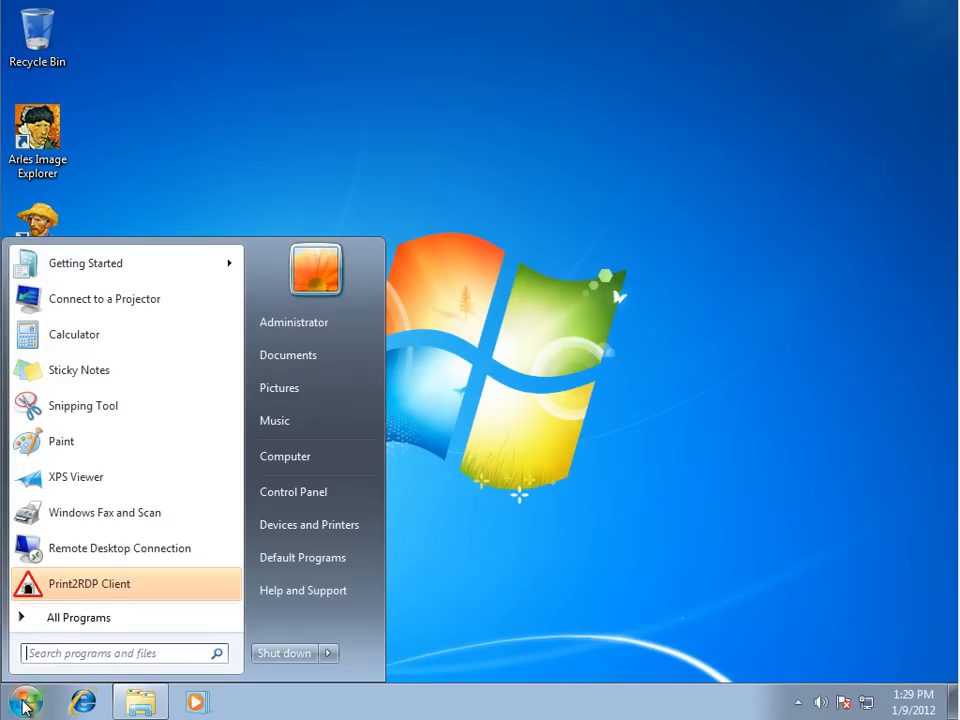
left_click(78, 617)
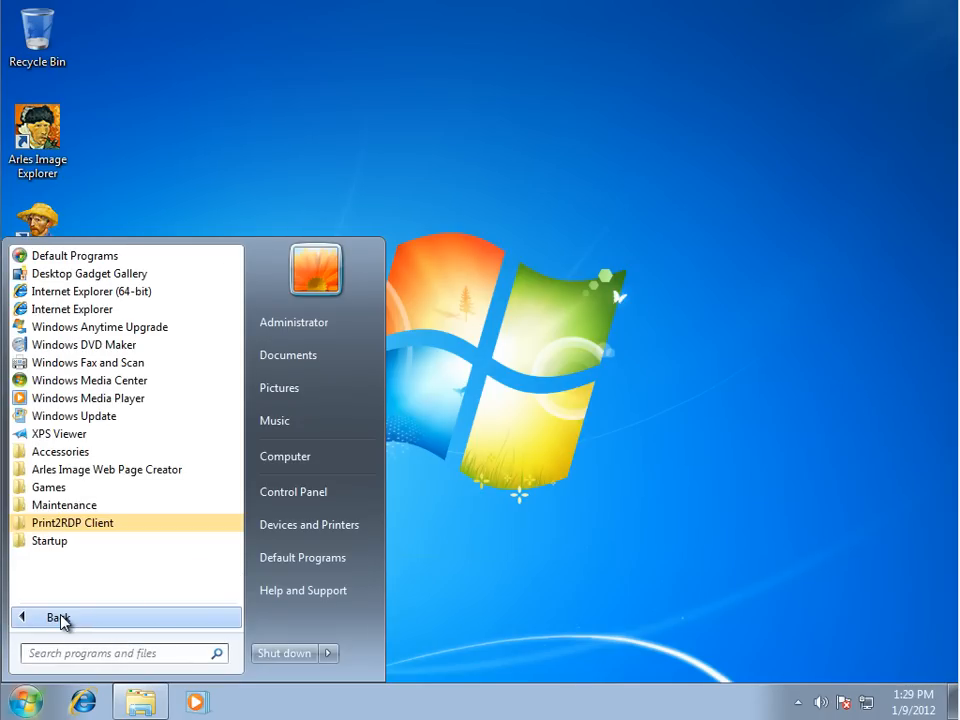
mouse_move(55, 528)
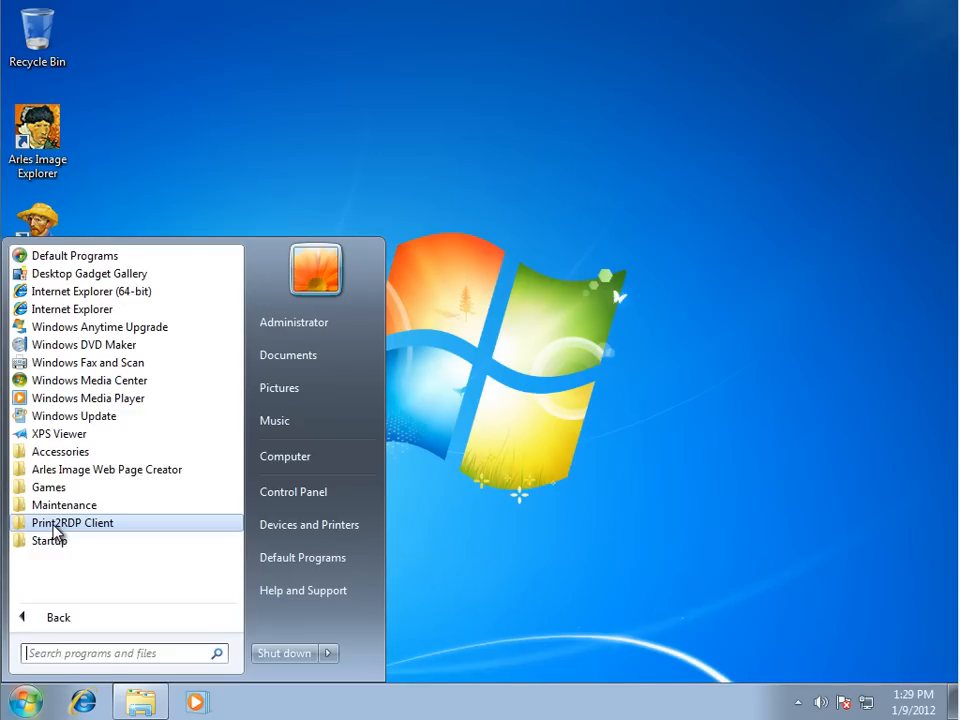
mouse_move(70, 537)
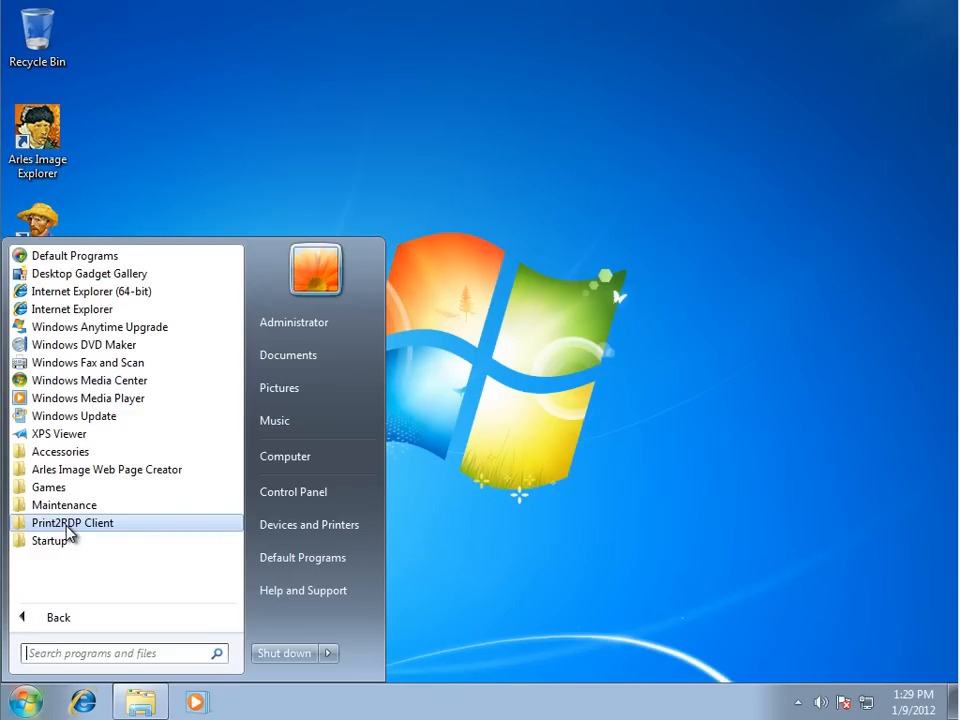
left_click(72, 523)
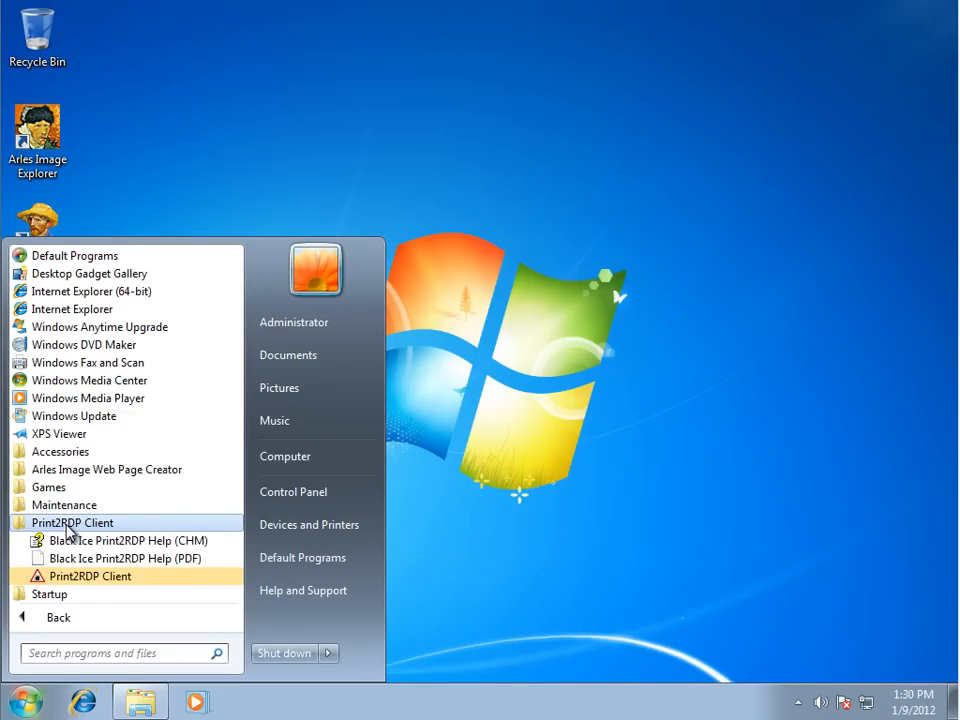
mouse_move(70, 583)
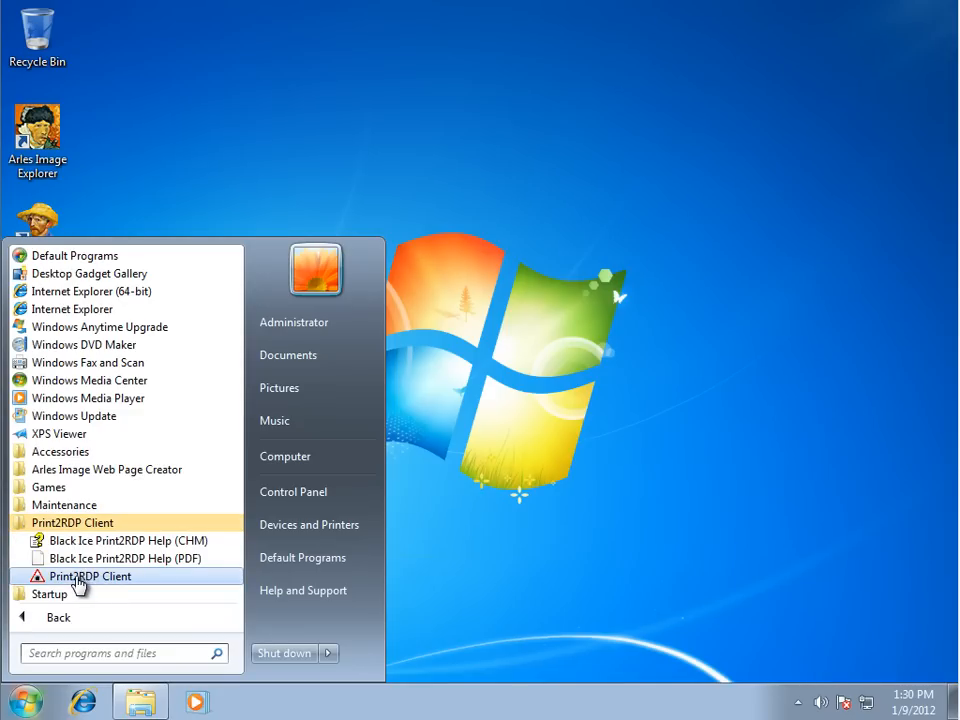
mouse_move(63, 582)
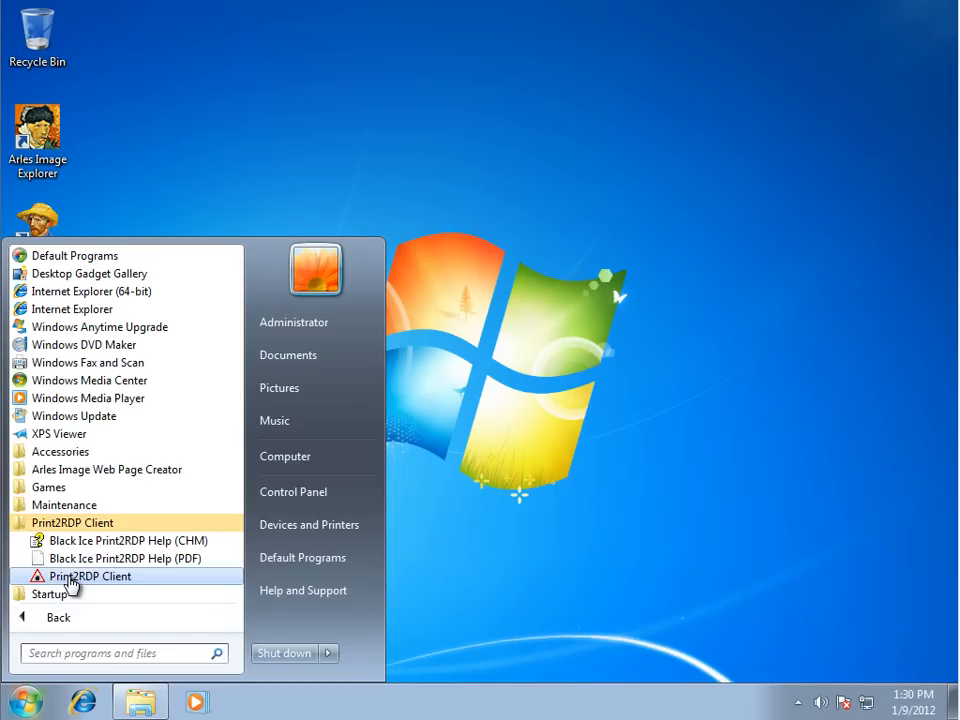
left_click(87, 575)
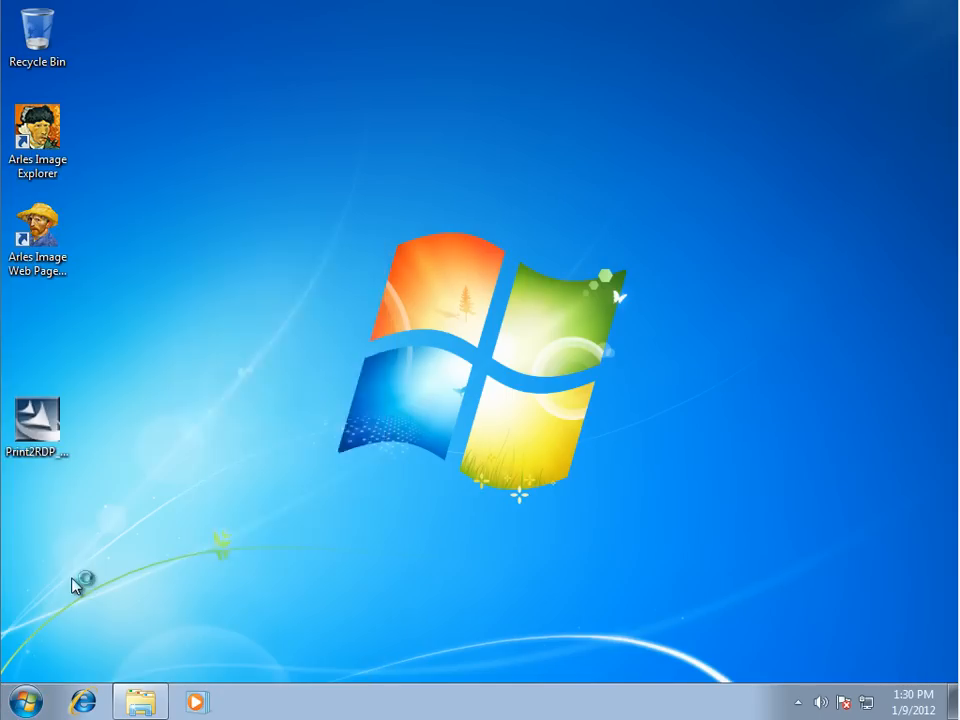
- Open the Print2RDP Client Properties window showing the installed printers
double_click(37, 420)
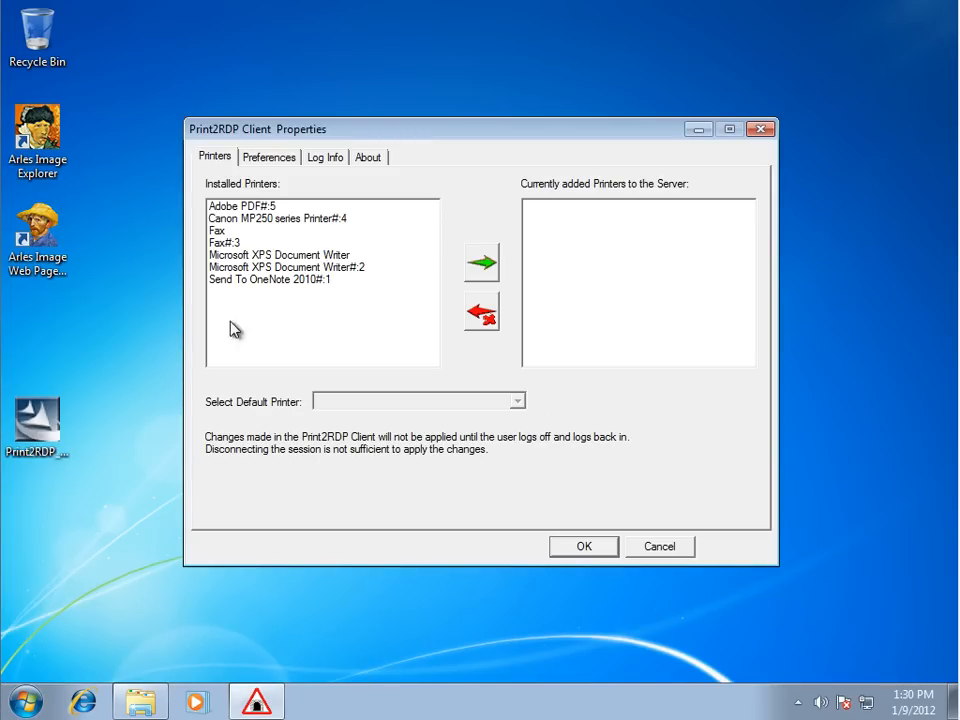
mouse_move(452, 300)
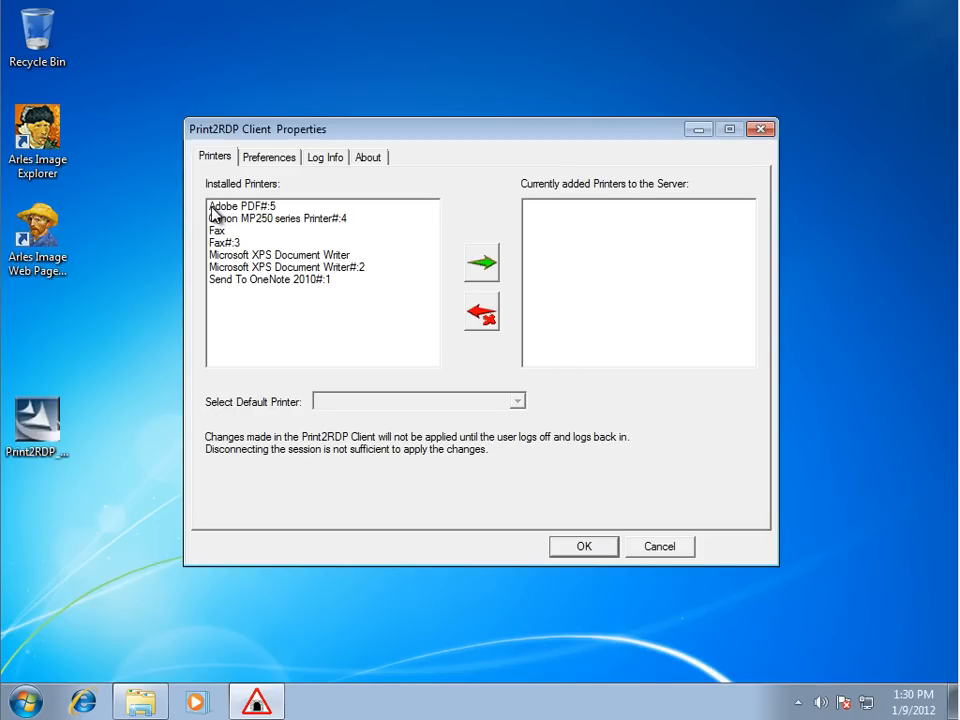
mouse_move(224, 222)
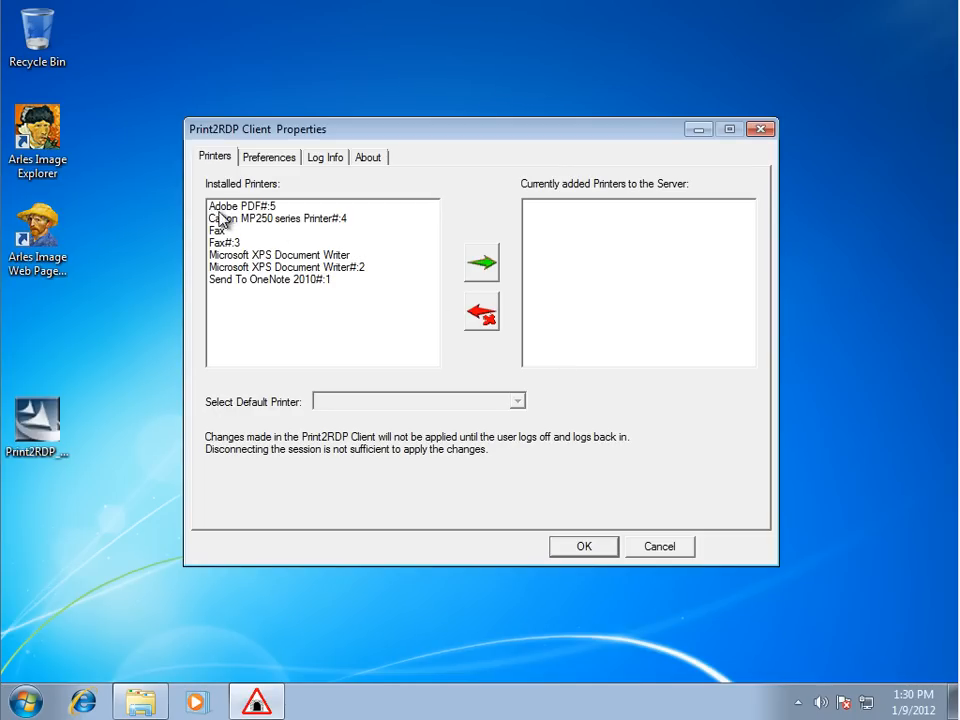
mouse_move(290, 233)
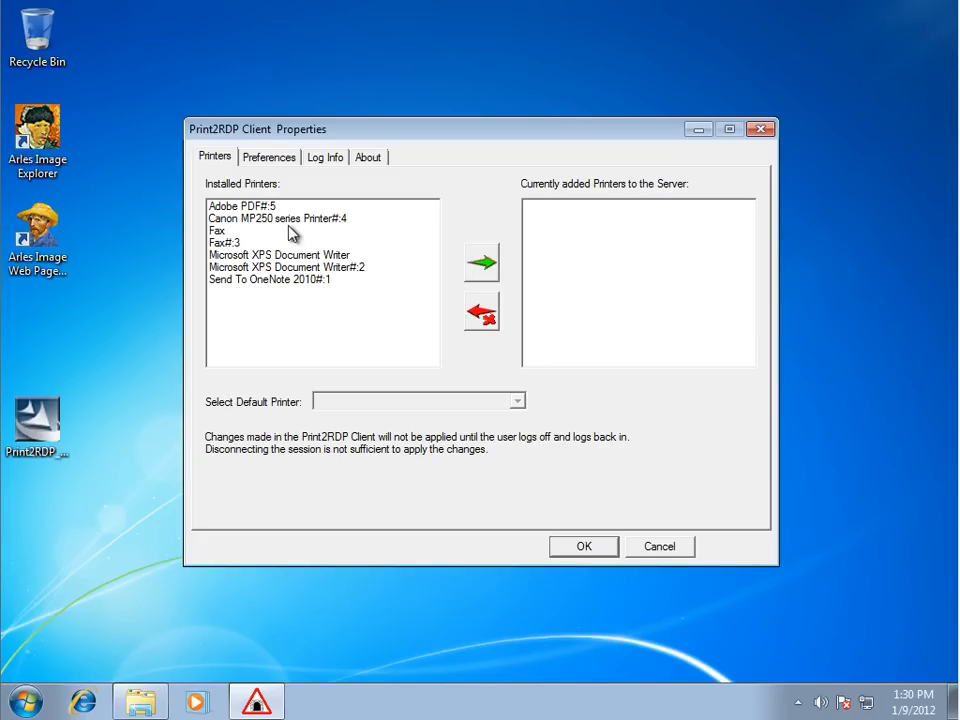
- Add Canon MP250 series Printer#:4 from Installed Printers to the server's printer list
left_click(278, 218)
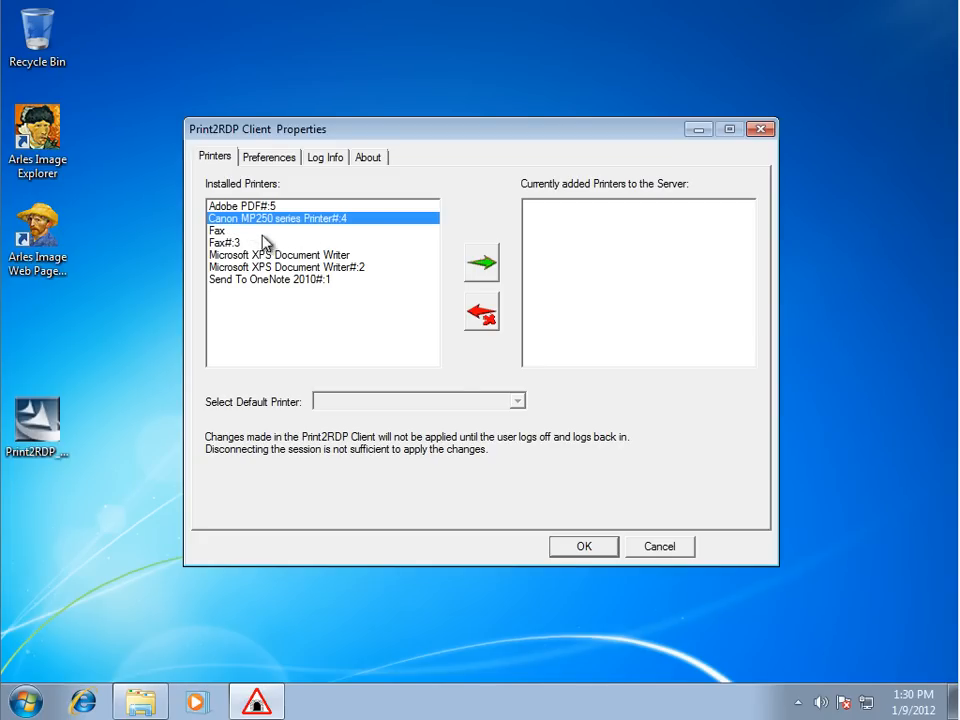
mouse_move(278, 247)
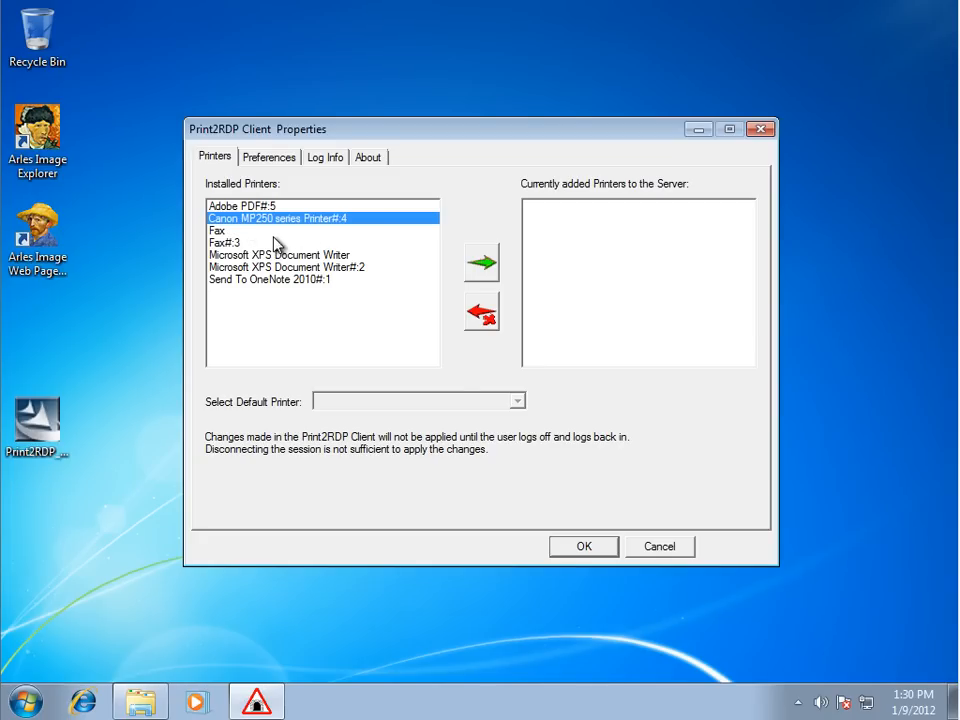
mouse_move(275, 225)
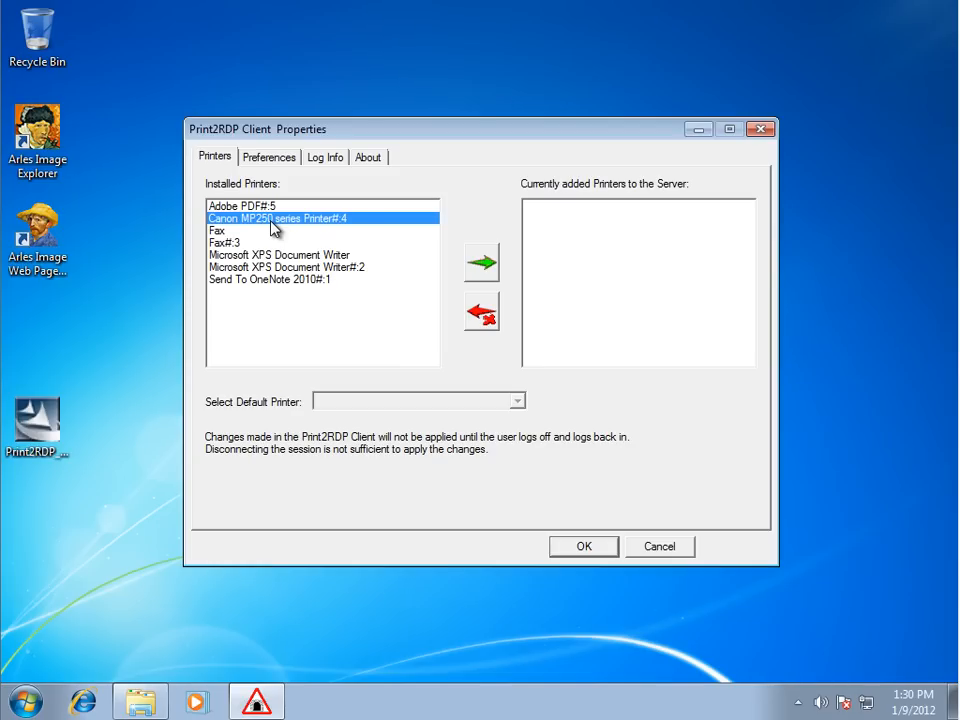
mouse_move(252, 232)
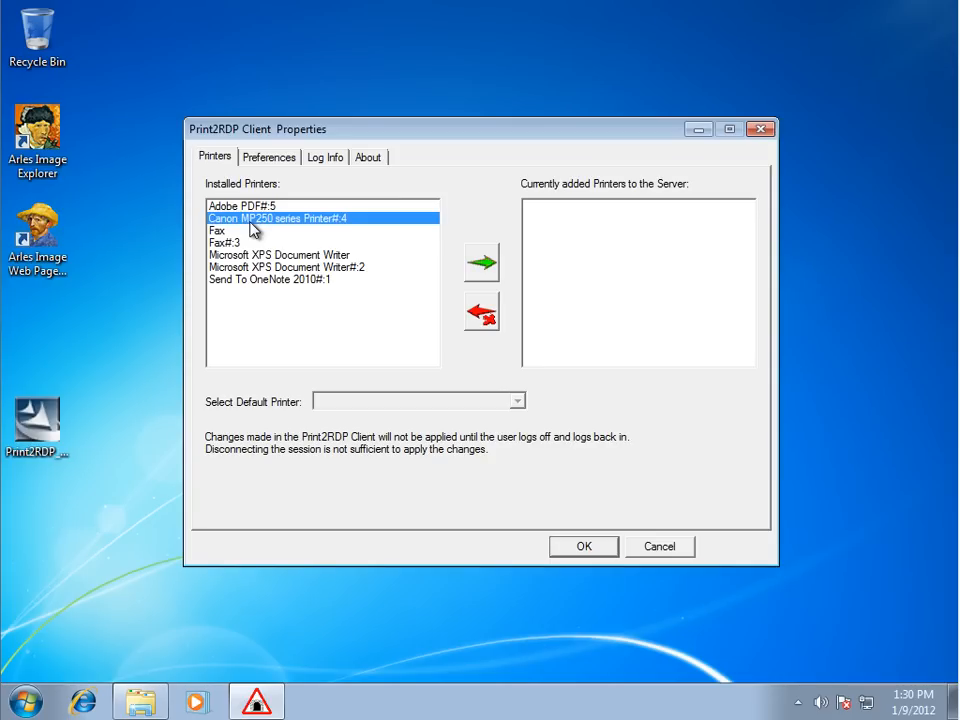
mouse_move(482, 263)
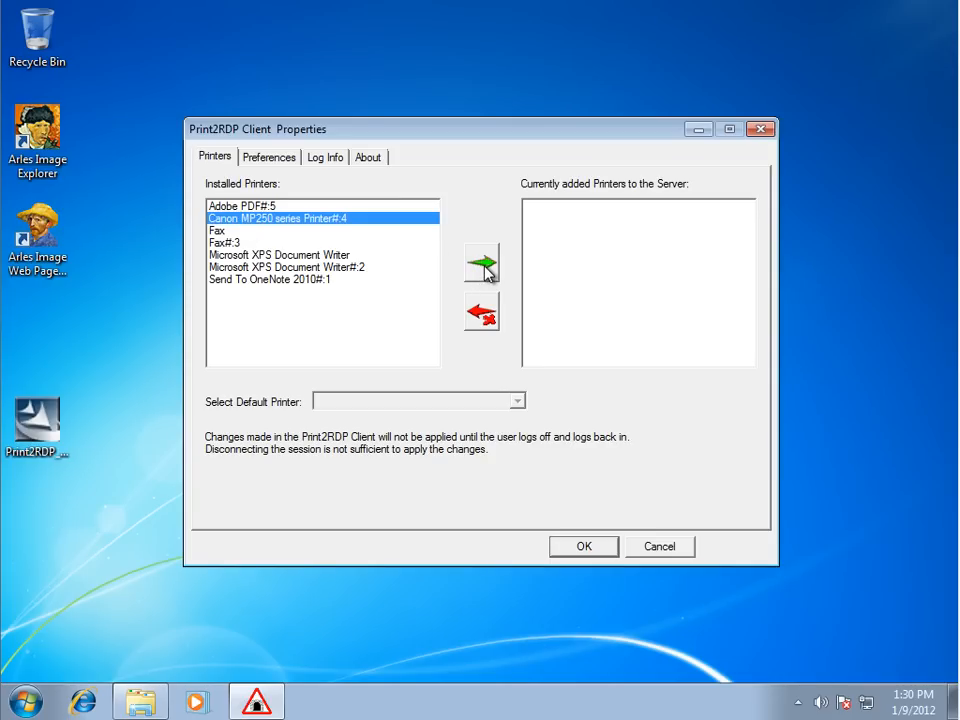
left_click(481, 269)
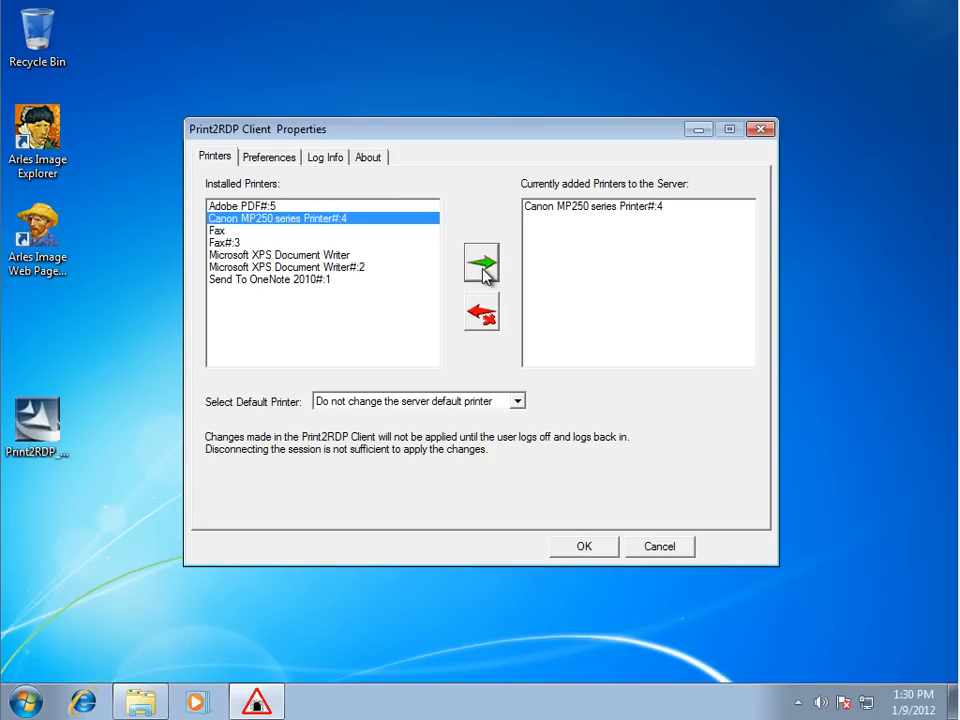
mouse_move(553, 231)
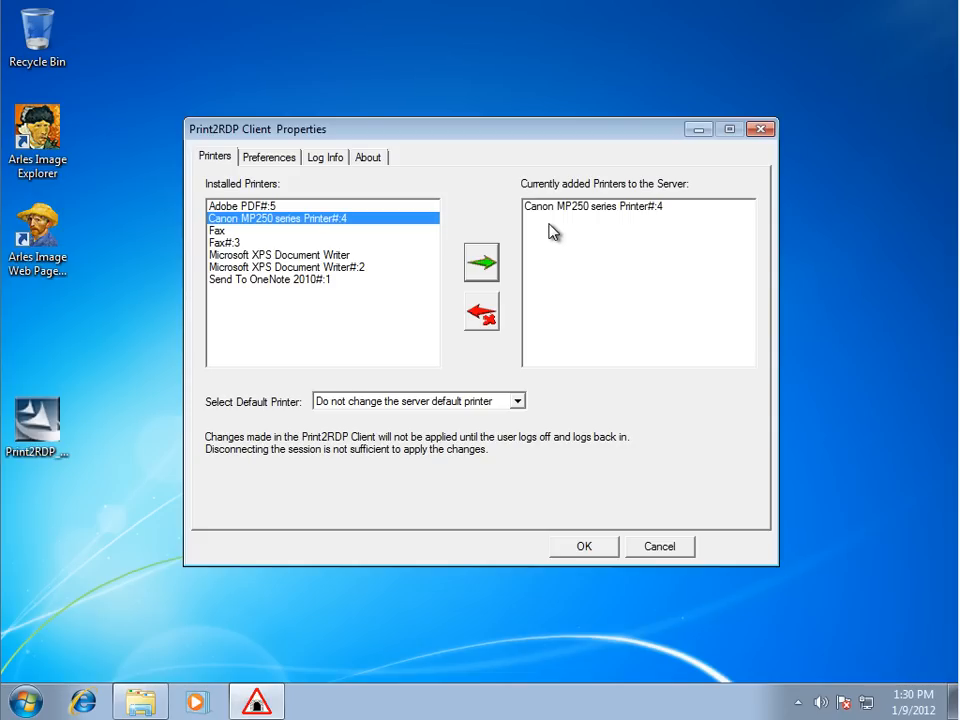
mouse_move(572, 228)
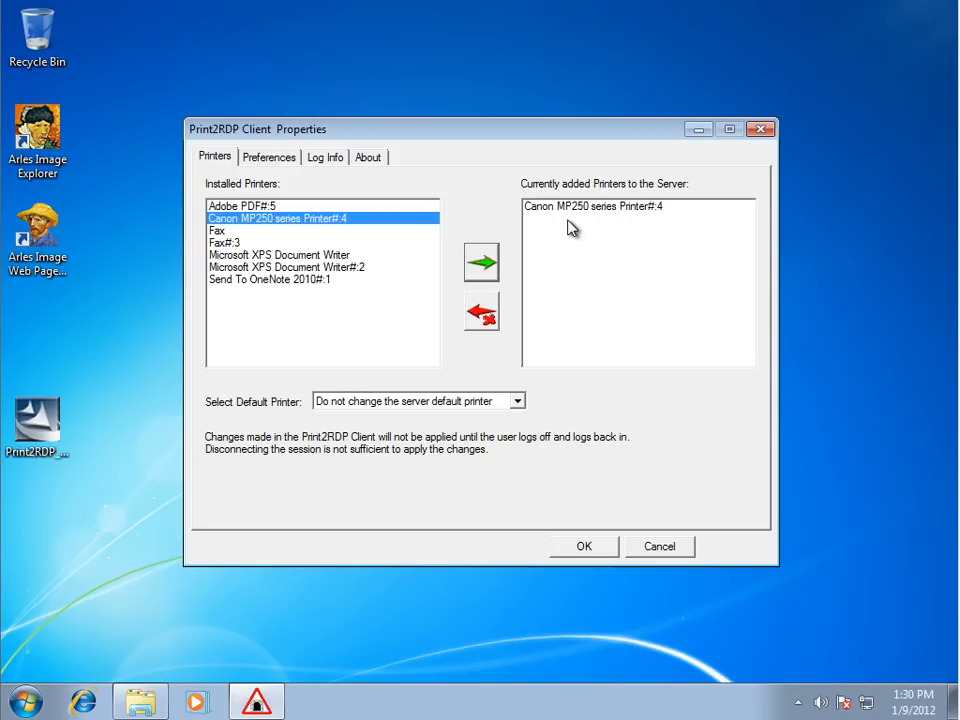
mouse_move(530, 205)
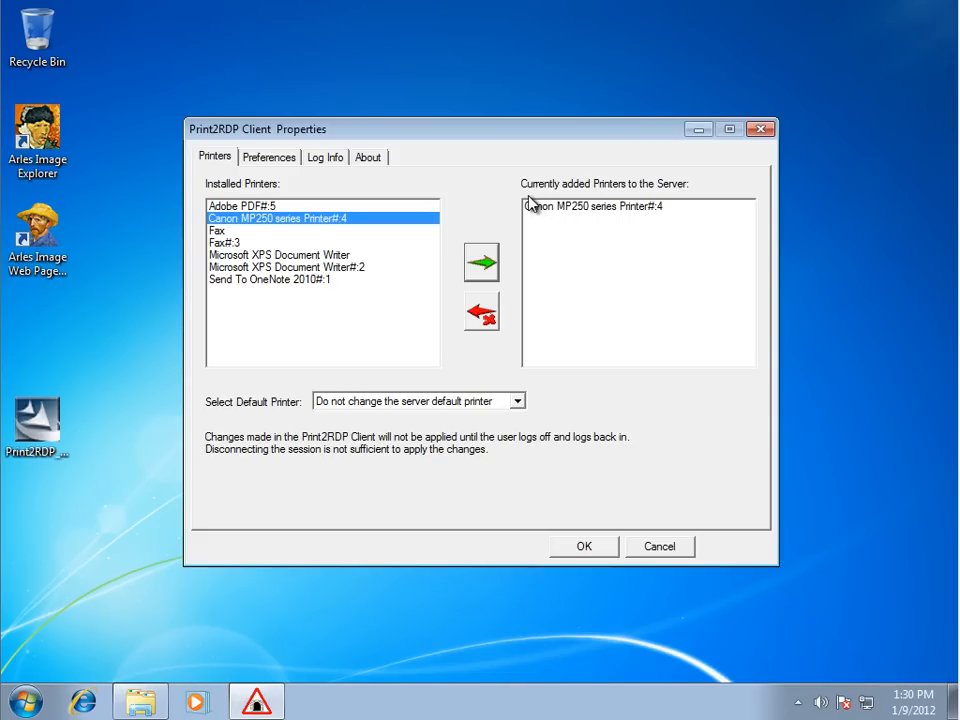
mouse_move(674, 207)
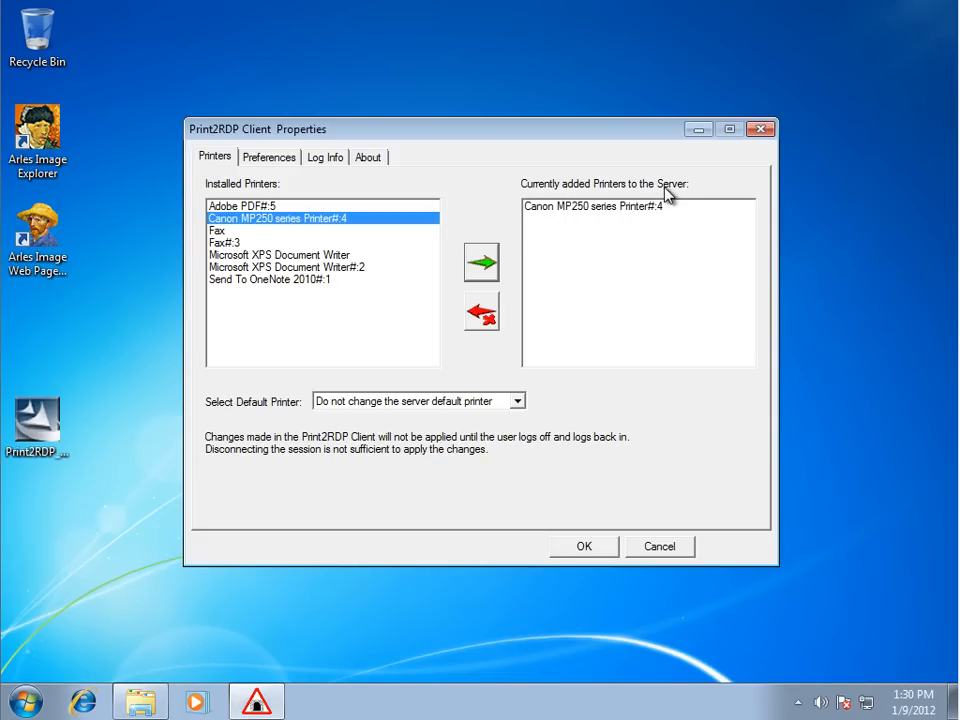